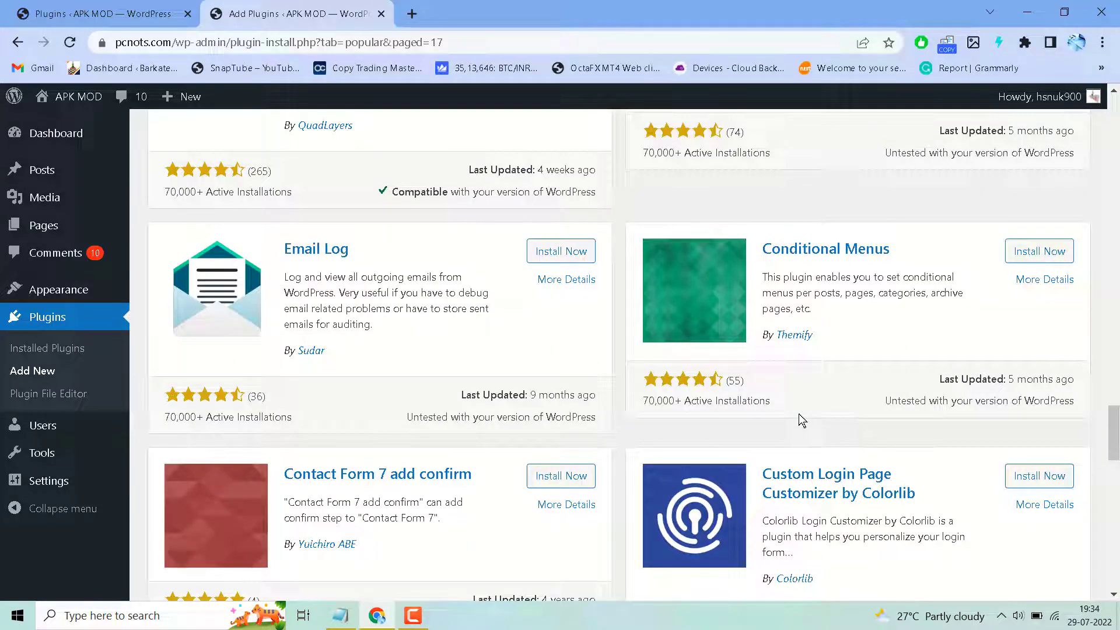
{"action": "mouse_move", "coordinate": [791, 289]}
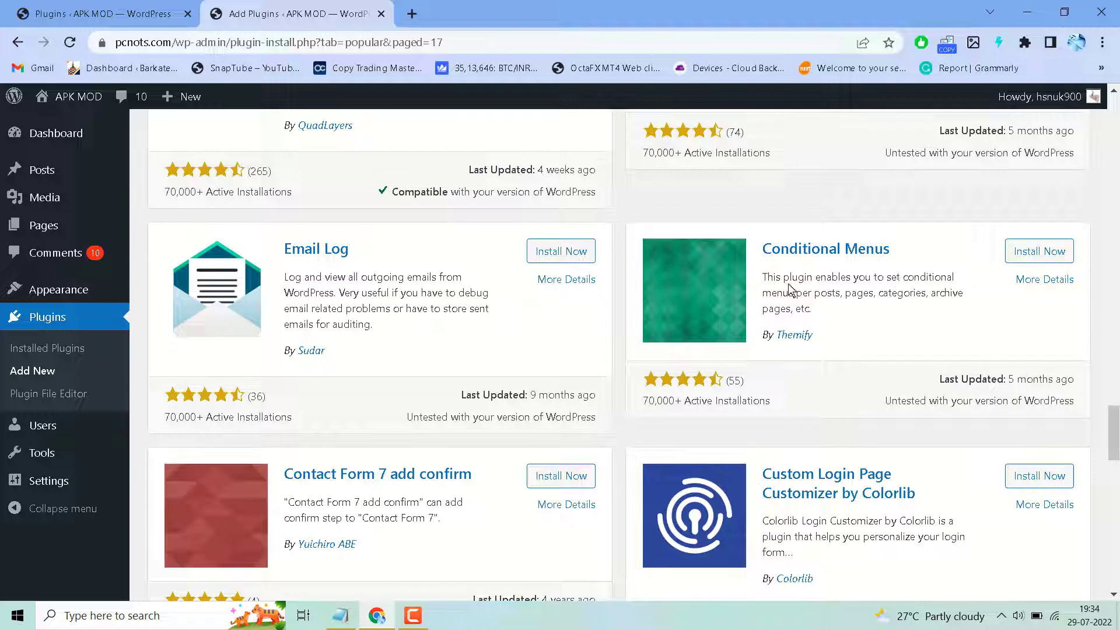
{"action": "mouse_move", "coordinate": [763, 303]}
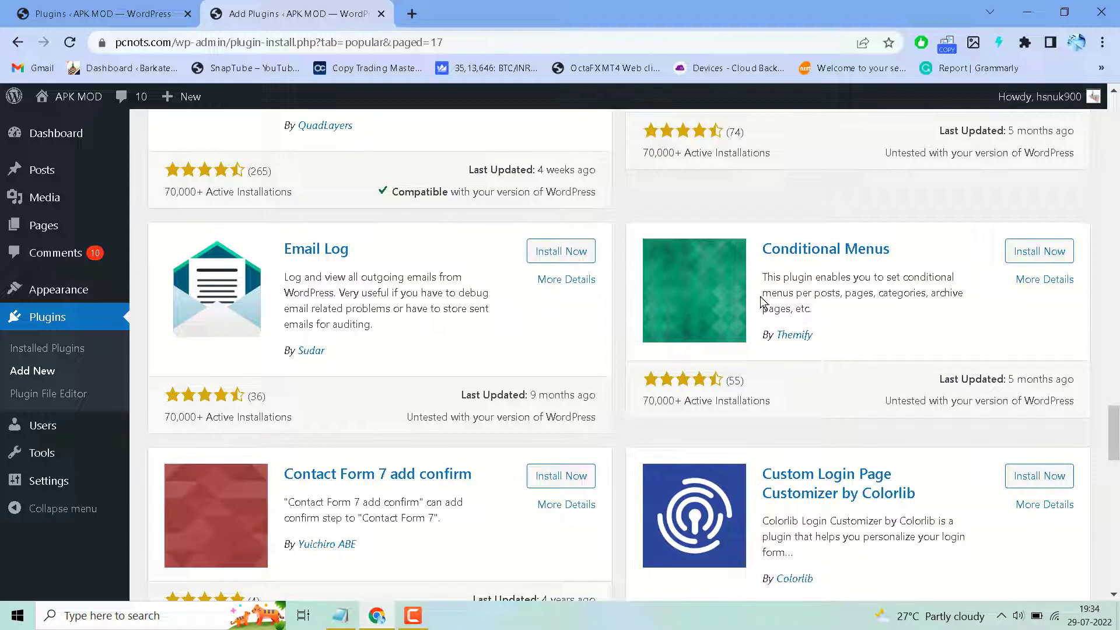
{"action": "mouse_move", "coordinate": [982, 306]}
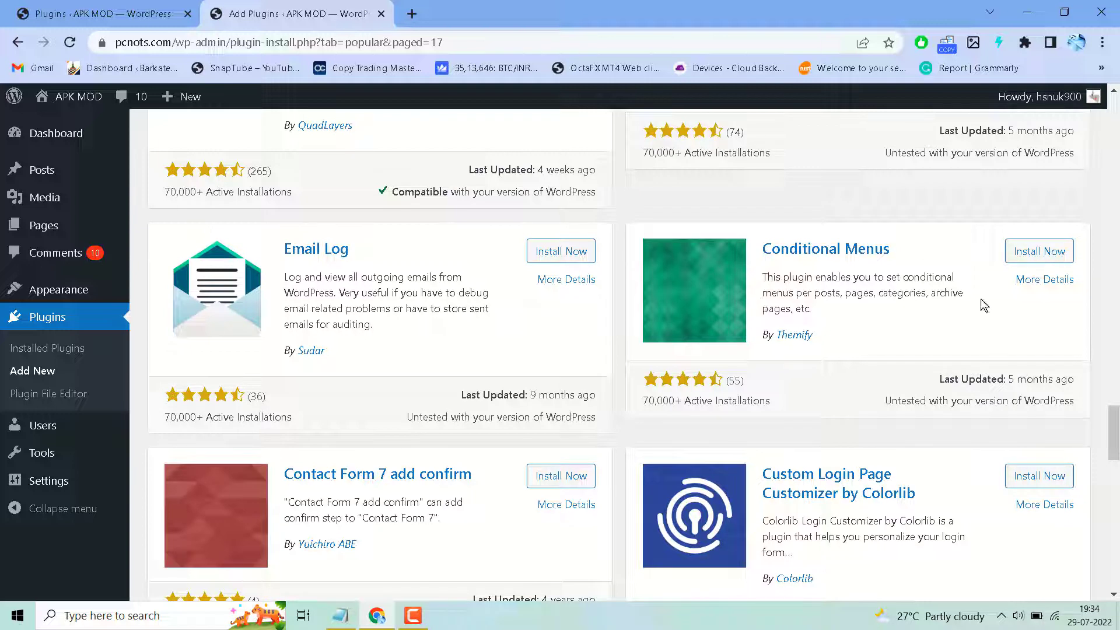
{"action": "mouse_move", "coordinate": [798, 271]}
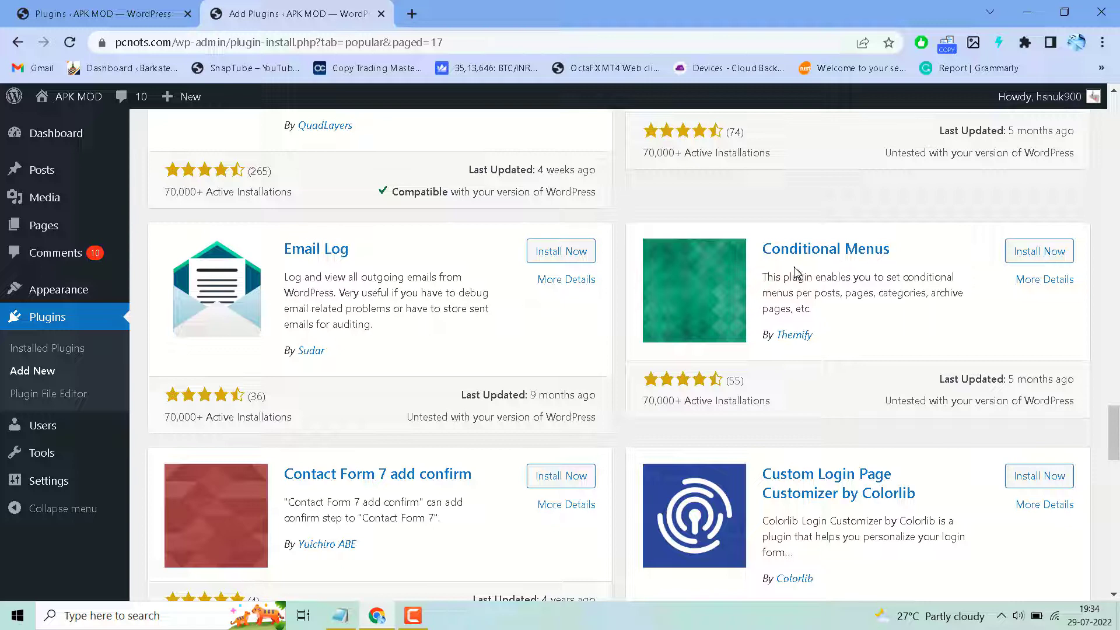
{"action": "mouse_move", "coordinate": [758, 258]}
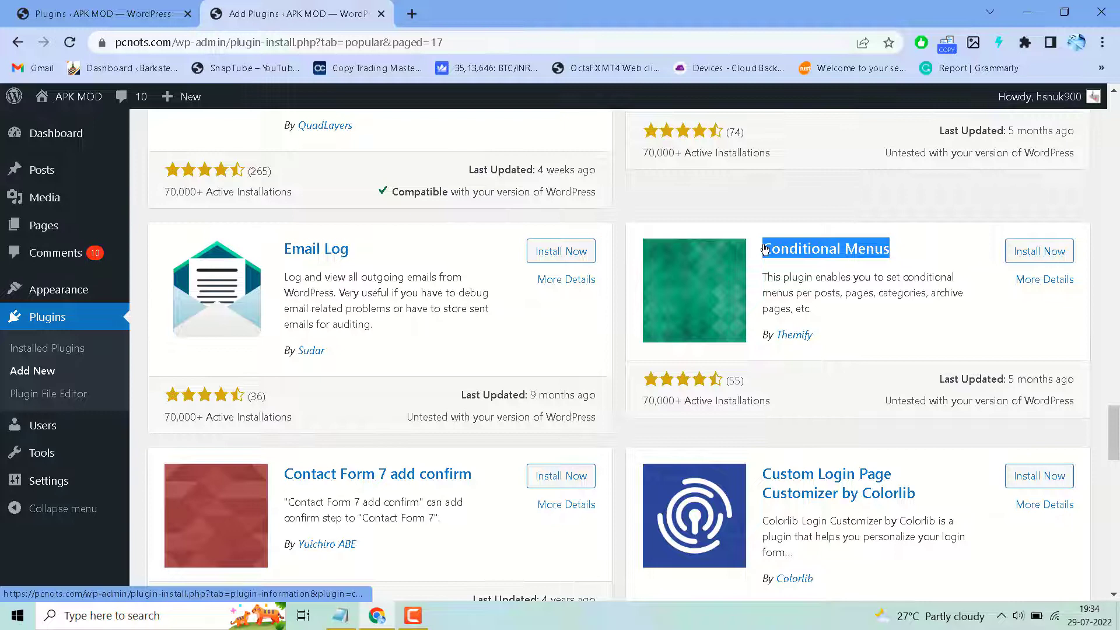
{"action": "mouse_move", "coordinate": [847, 344]}
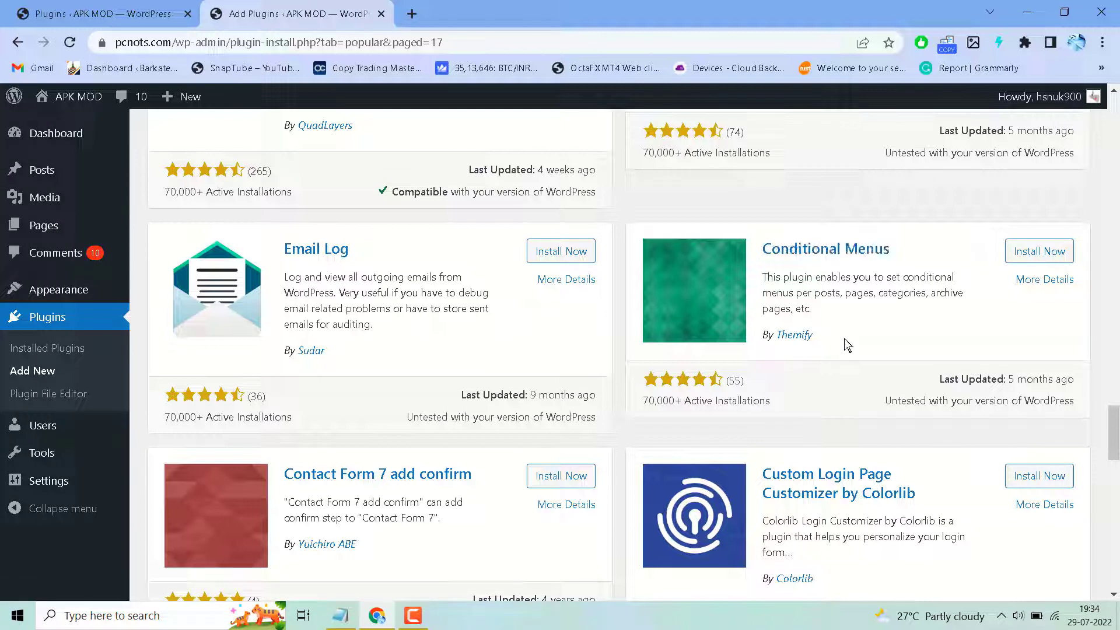
{"action": "mouse_move", "coordinate": [642, 413]}
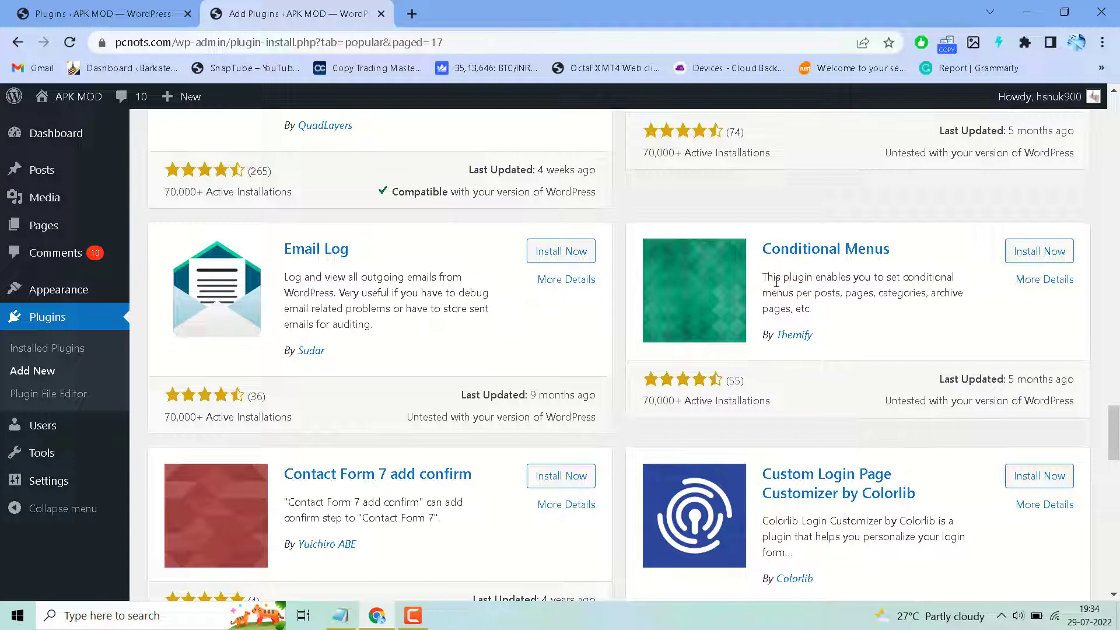
{"action": "mouse_move", "coordinate": [882, 293]}
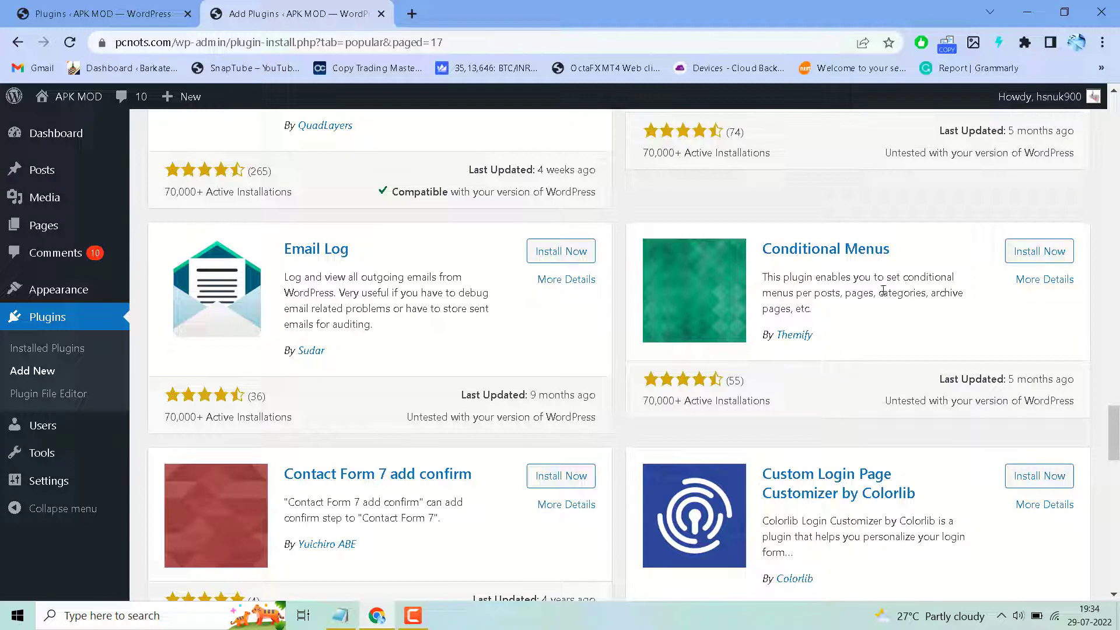
{"action": "mouse_move", "coordinate": [865, 311]}
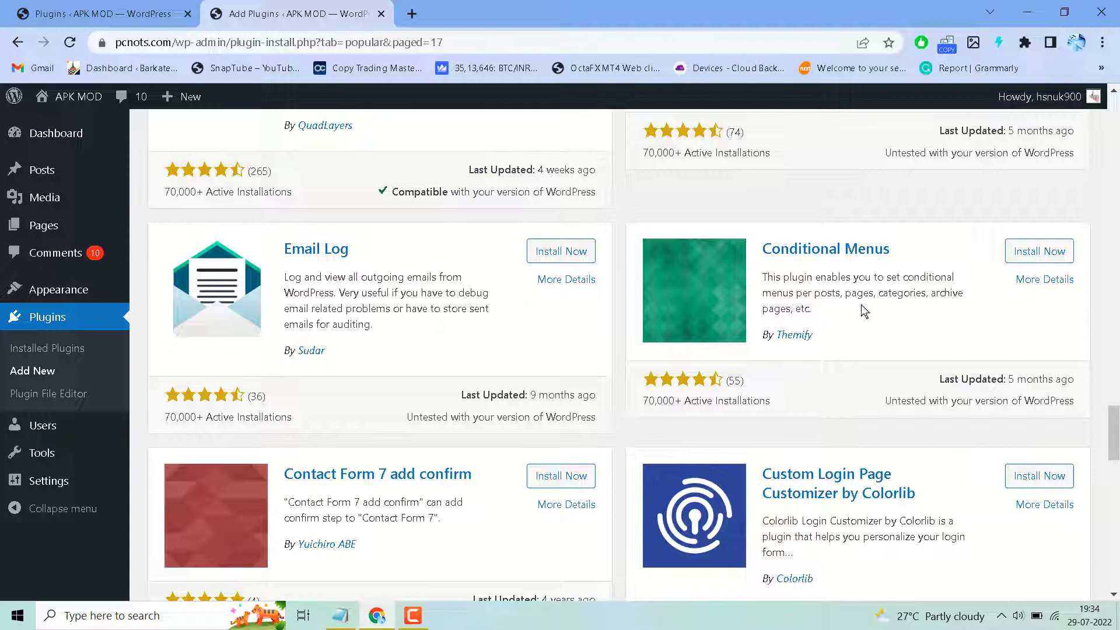
{"action": "mouse_move", "coordinate": [934, 307]}
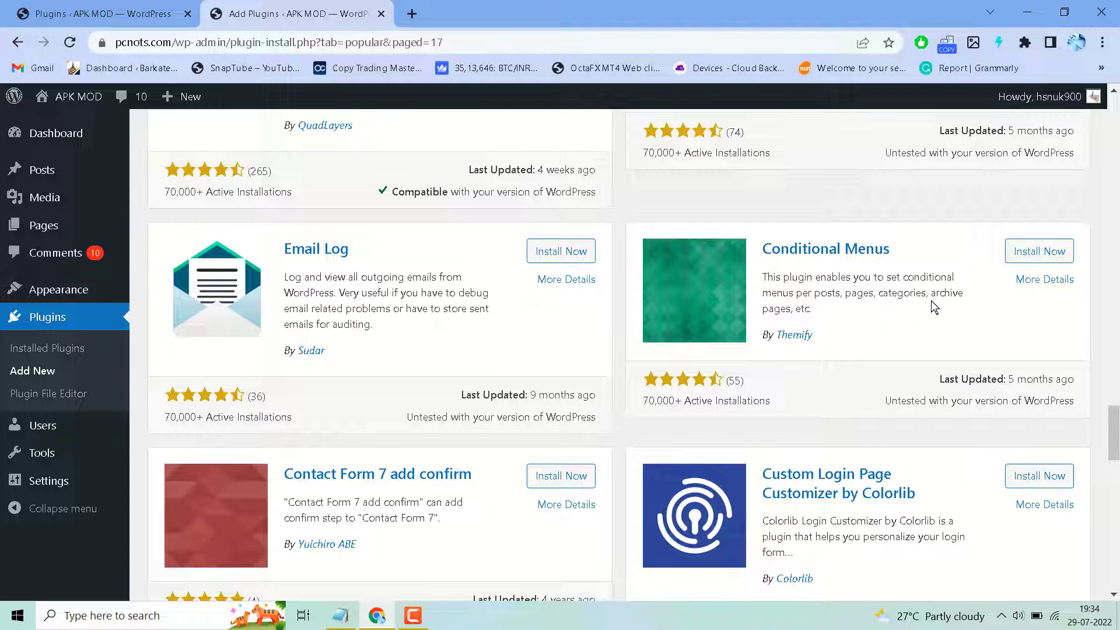
{"action": "mouse_move", "coordinate": [809, 329]}
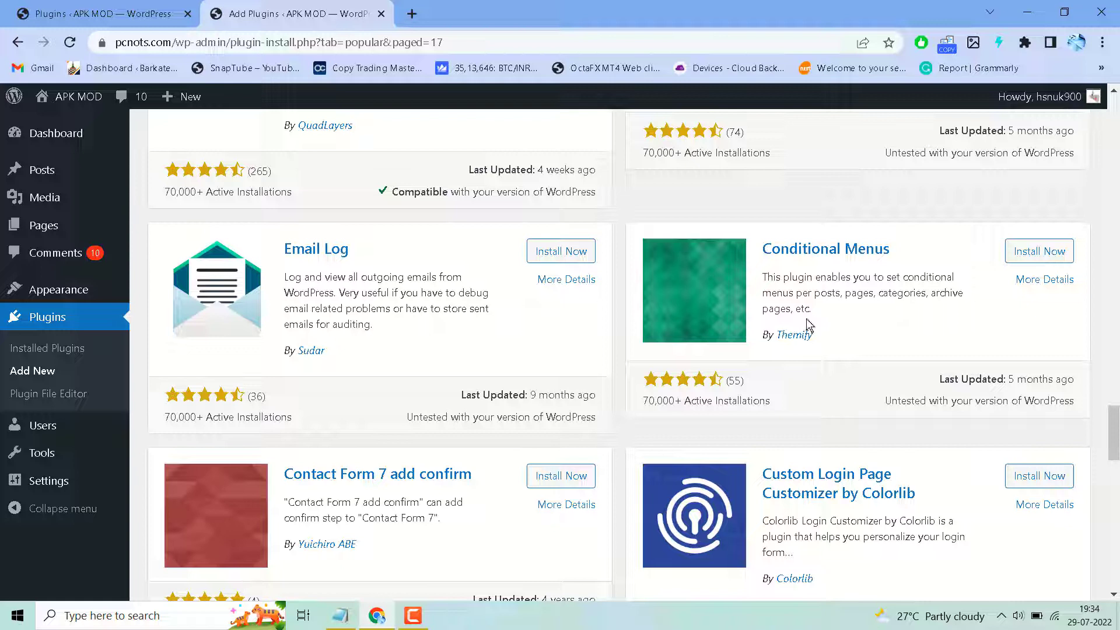
{"action": "mouse_move", "coordinate": [925, 292]}
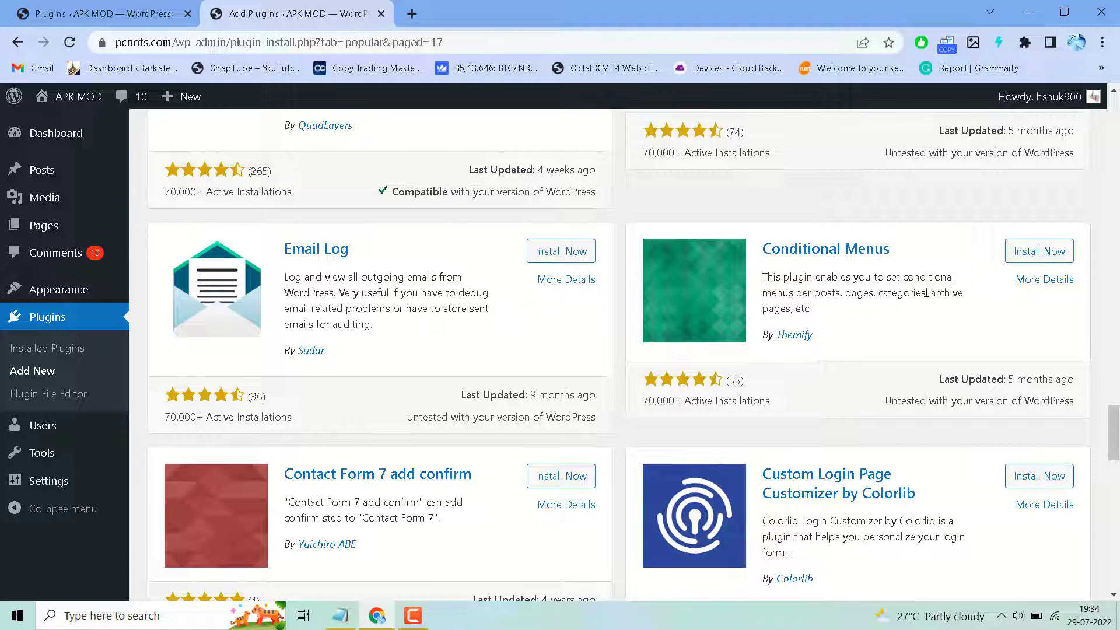
{"action": "mouse_move", "coordinate": [763, 254]}
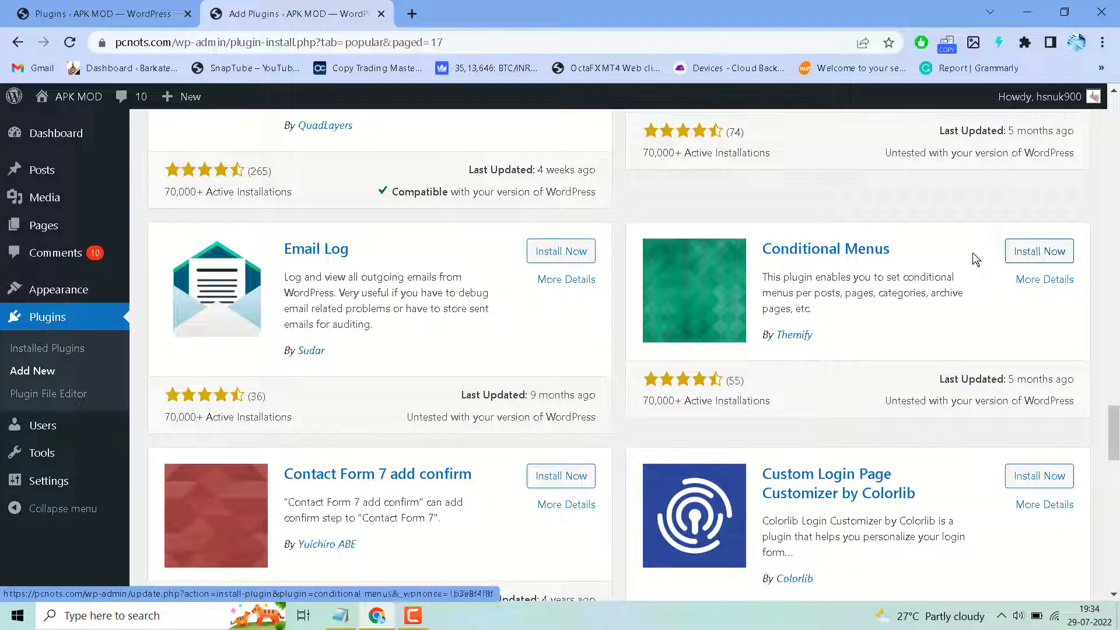
{"action": "mouse_move", "coordinate": [878, 358]}
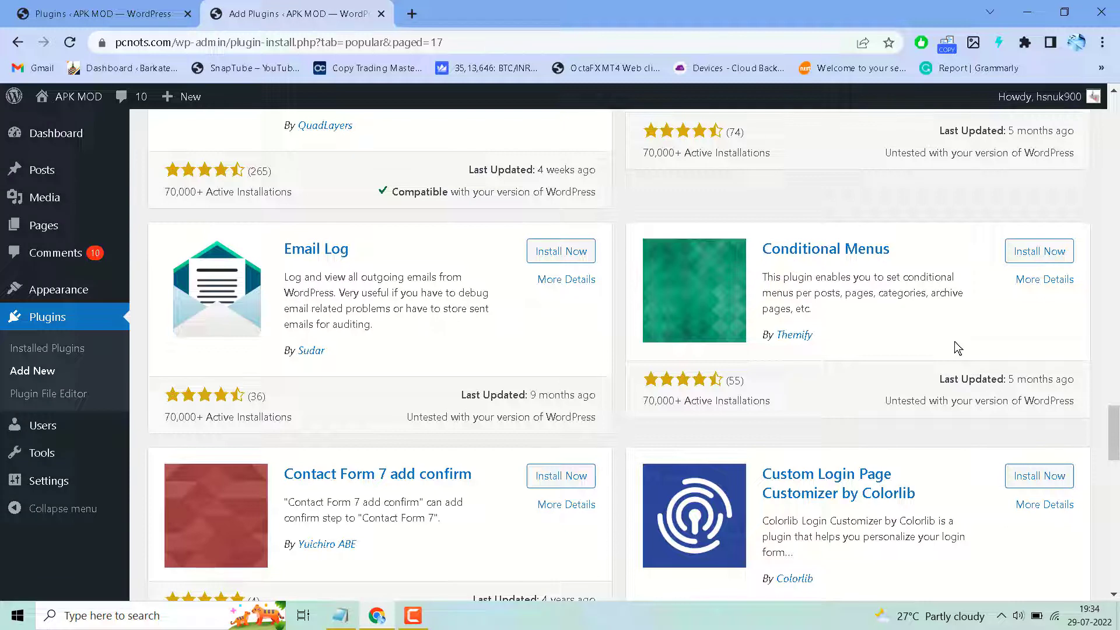
{"action": "mouse_move", "coordinate": [891, 317]}
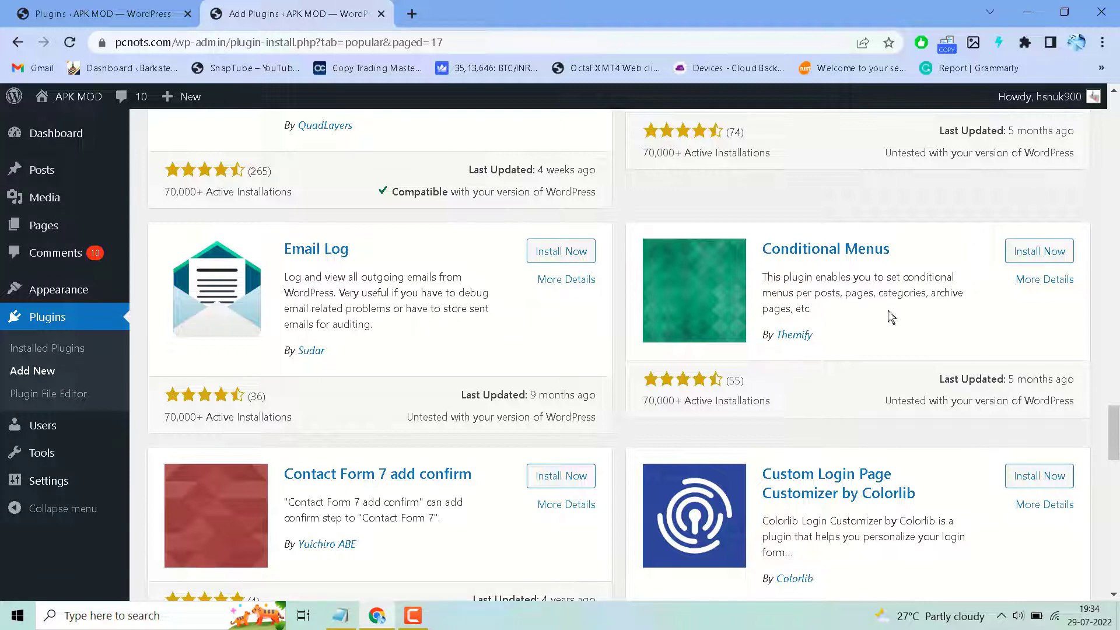